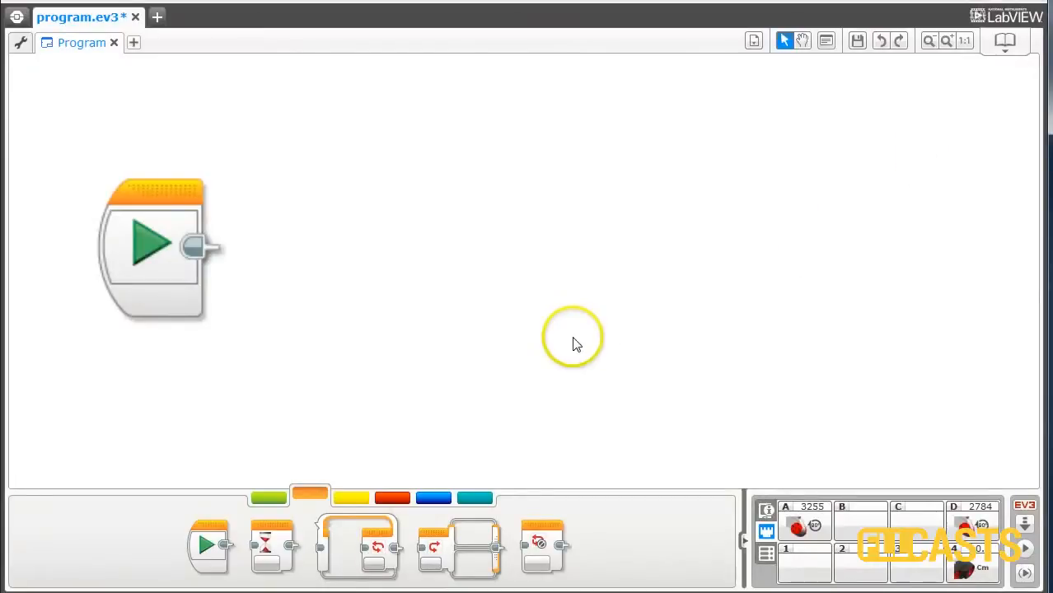
{"action": "mouse_move", "coordinate": [450, 384]}
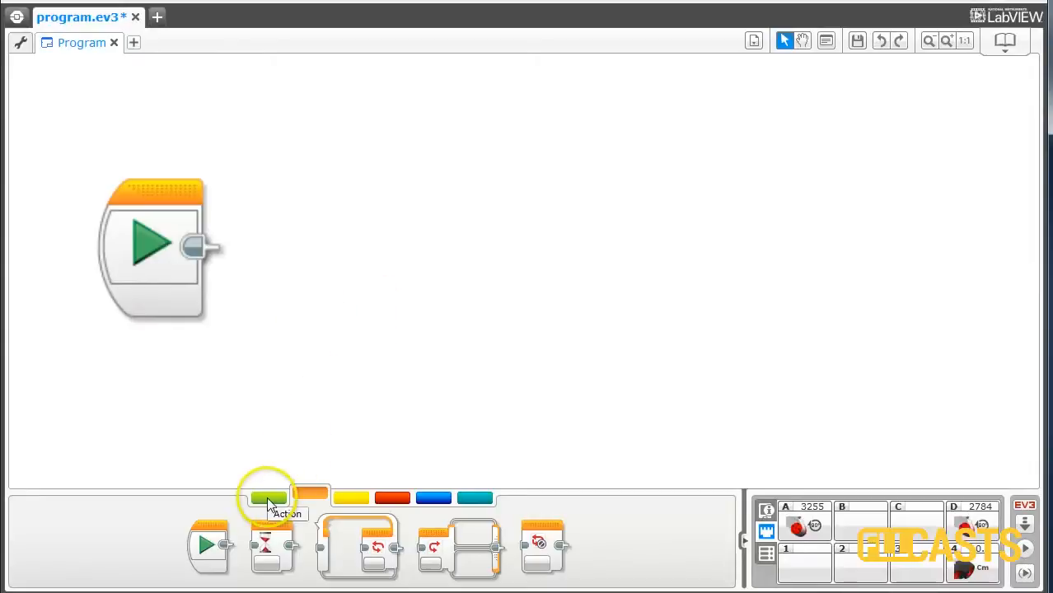
- Show the Action palette's motor blocks
{"action": "left_click", "coordinate": [267, 499]}
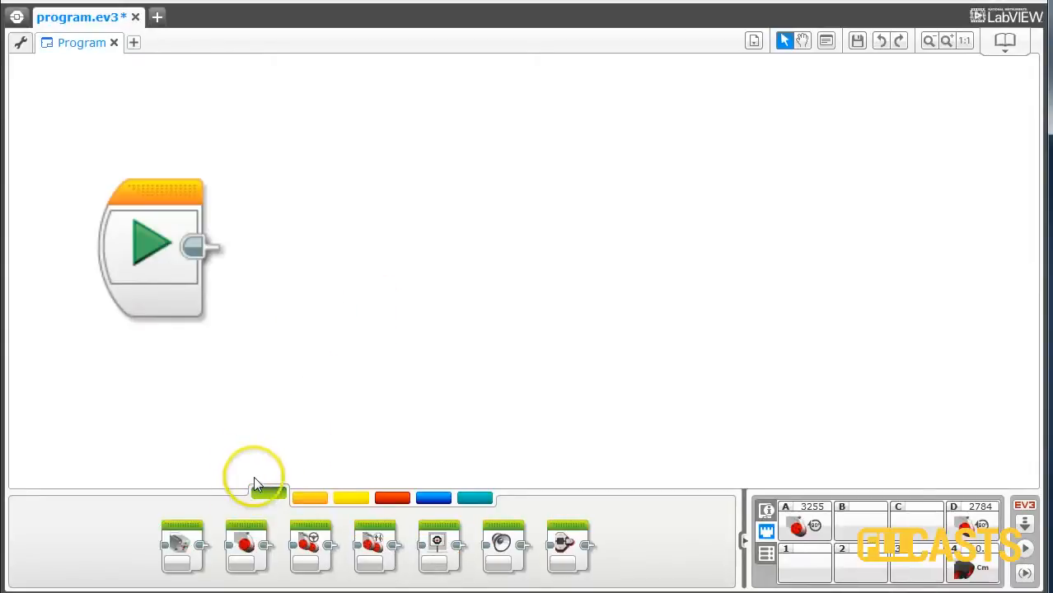
{"action": "mouse_move", "coordinate": [247, 544]}
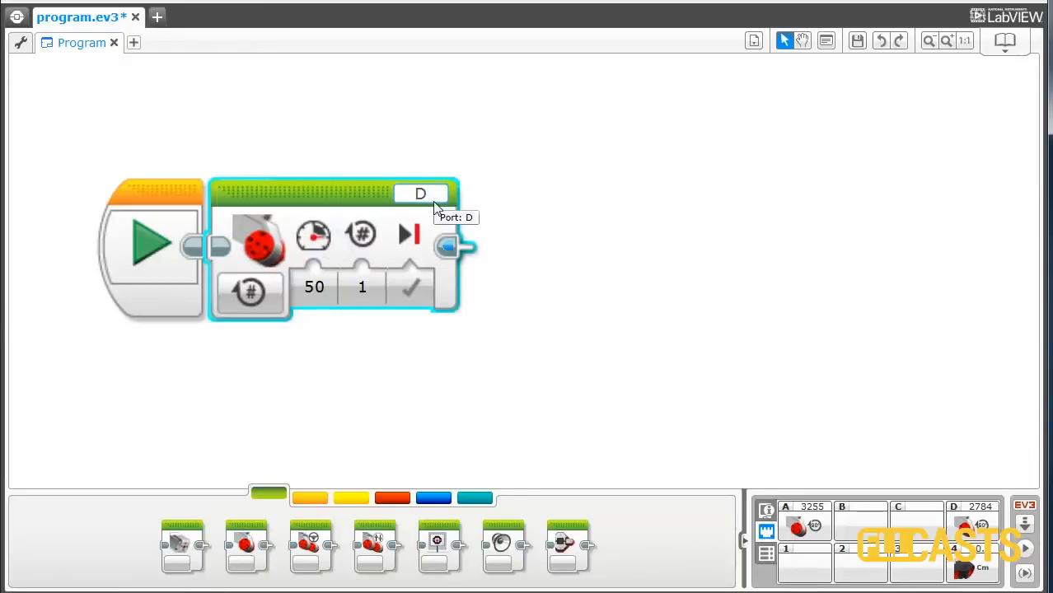
{"action": "mouse_move", "coordinate": [680, 180]}
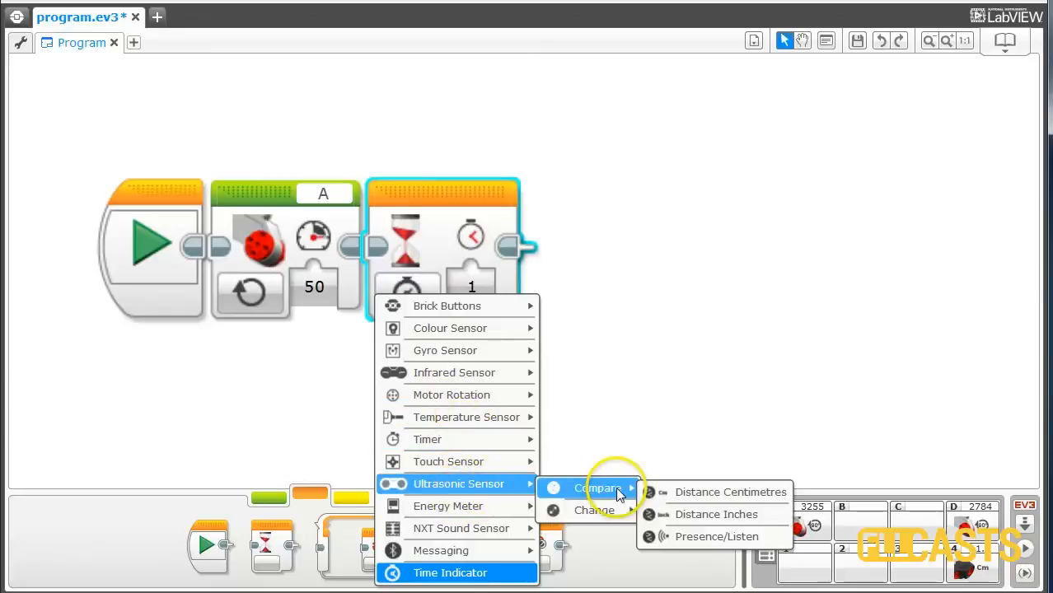
- Set the Wait to Ultrasonic Compare Distance Inches with ≤ as the comparison
{"action": "left_click", "coordinate": [716, 514]}
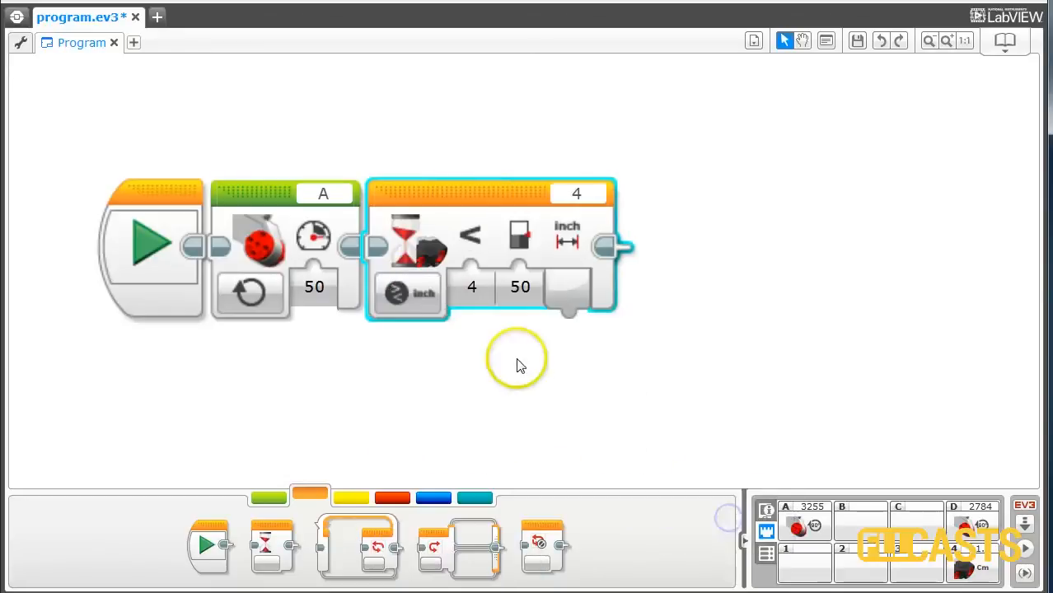
{"action": "left_click", "coordinate": [520, 287]}
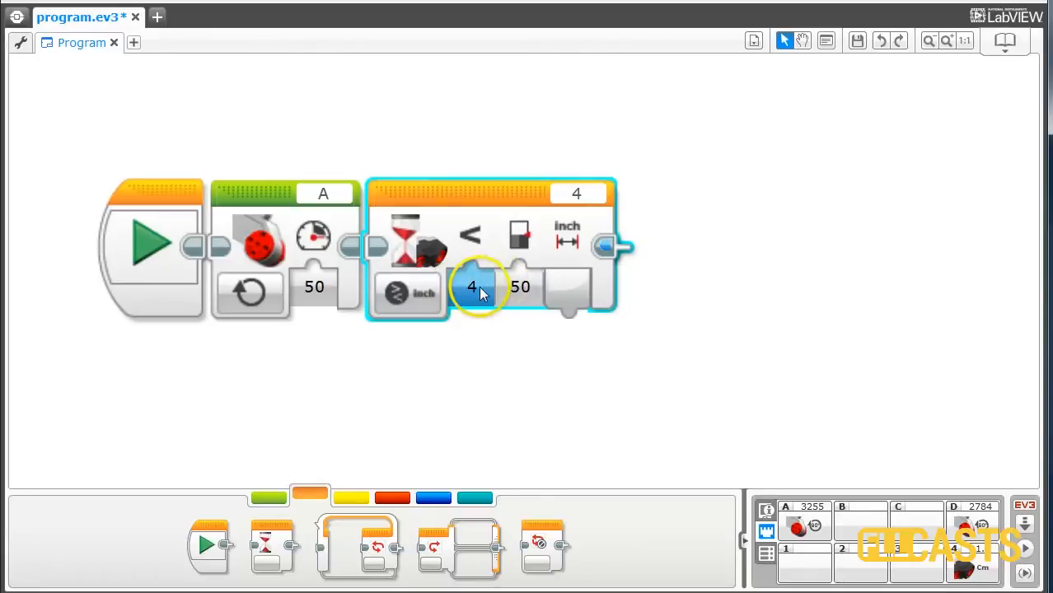
{"action": "left_click", "coordinate": [520, 287]}
{"action": "type", "text": "4"}
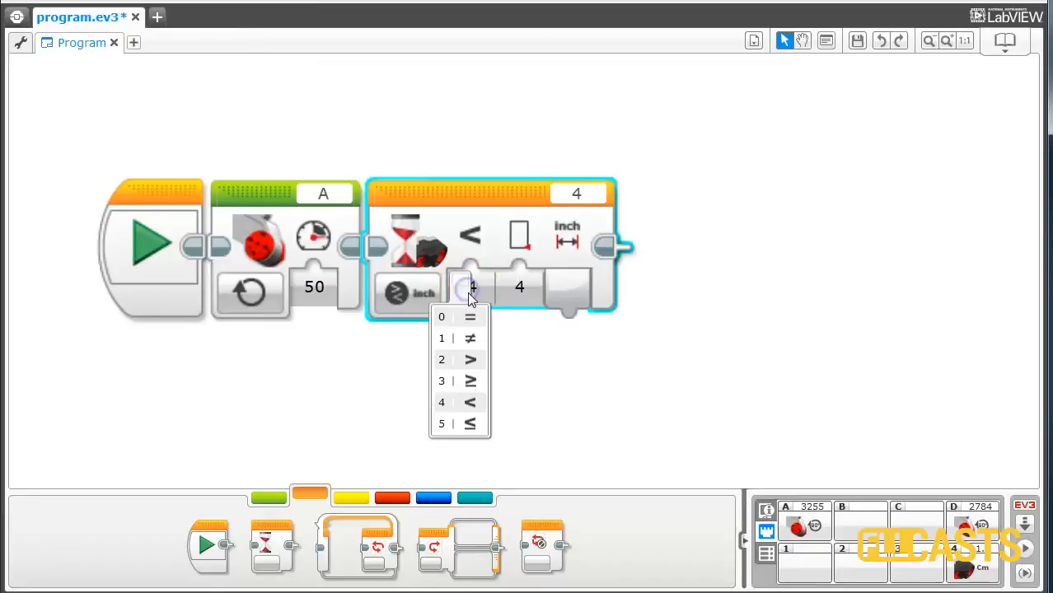
{"action": "left_click", "coordinate": [441, 423]}
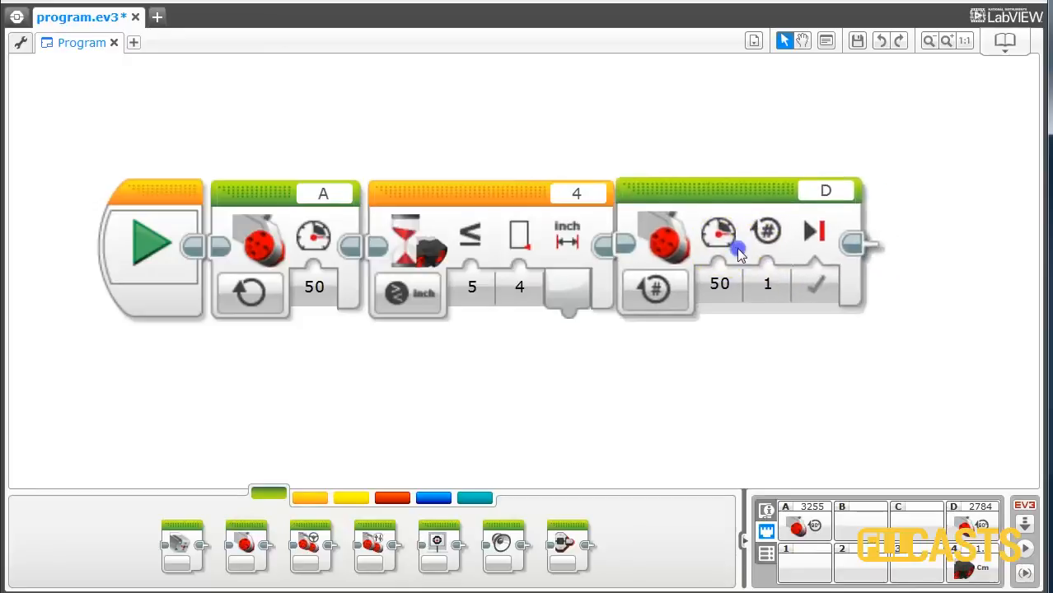
{"action": "left_click", "coordinate": [826, 190]}
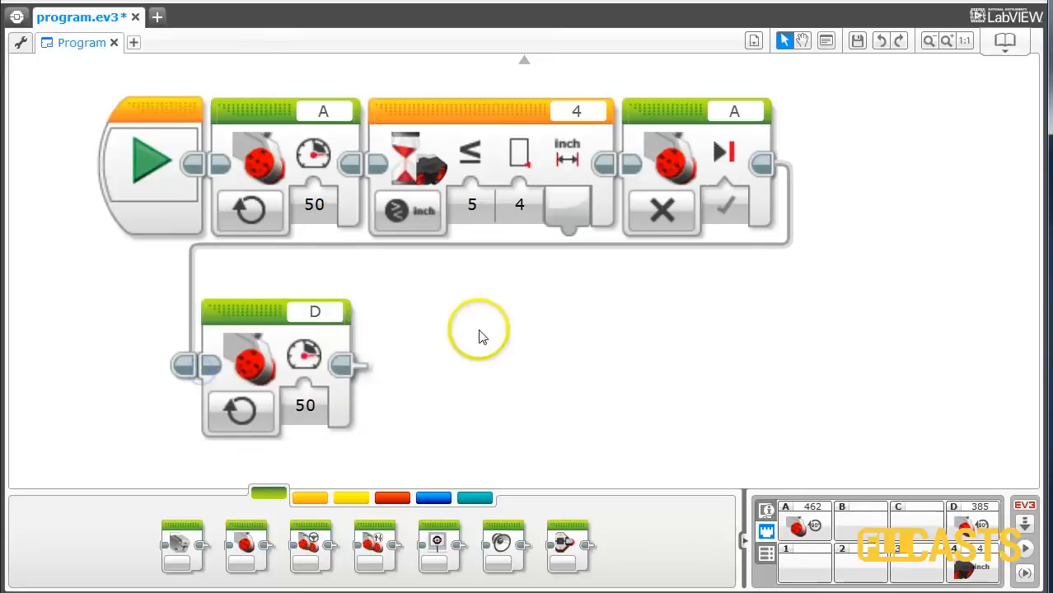
{"action": "mouse_move", "coordinate": [391, 113]}
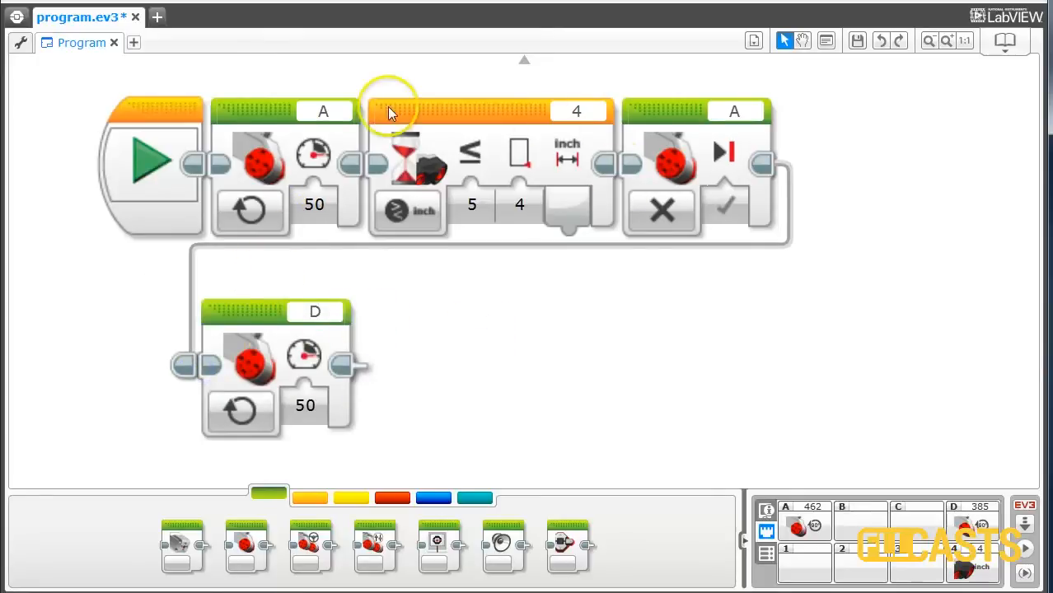
{"action": "mouse_move", "coordinate": [672, 134]}
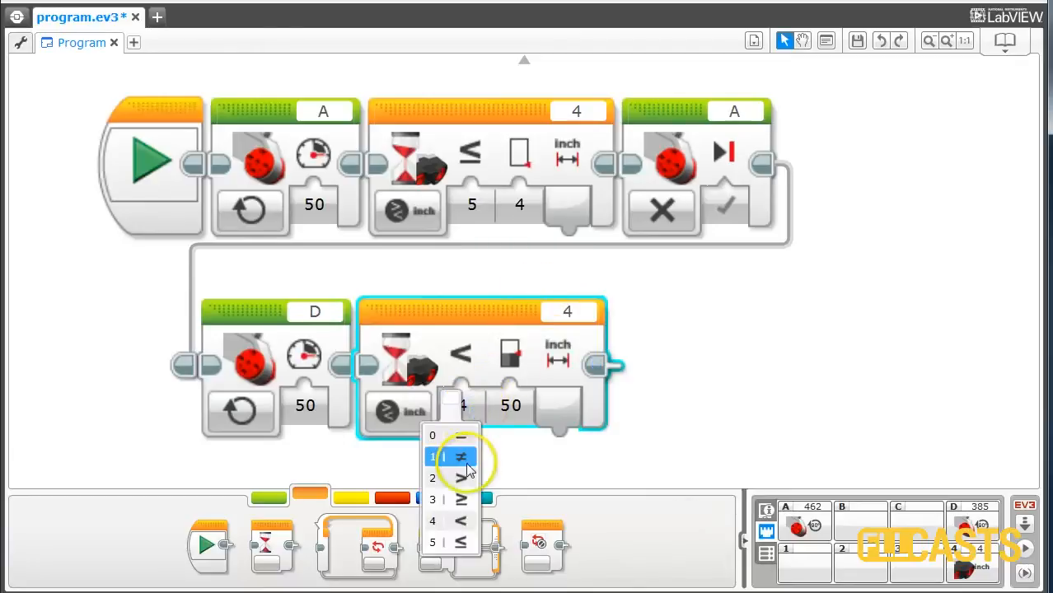
{"action": "mouse_move", "coordinate": [462, 522]}
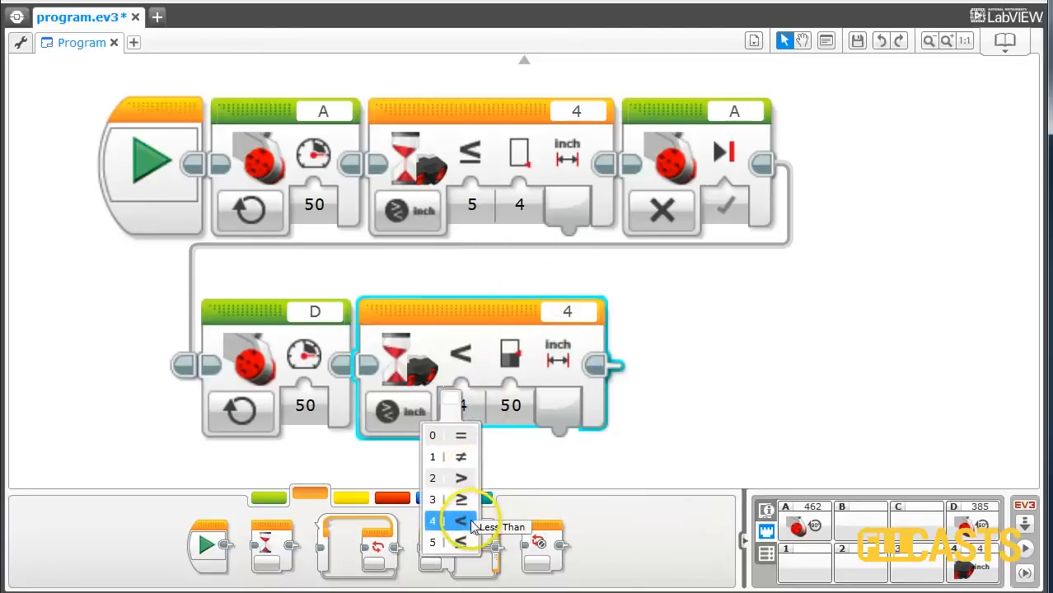
{"action": "mouse_move", "coordinate": [461, 479]}
{"action": "type", "text": "4"}
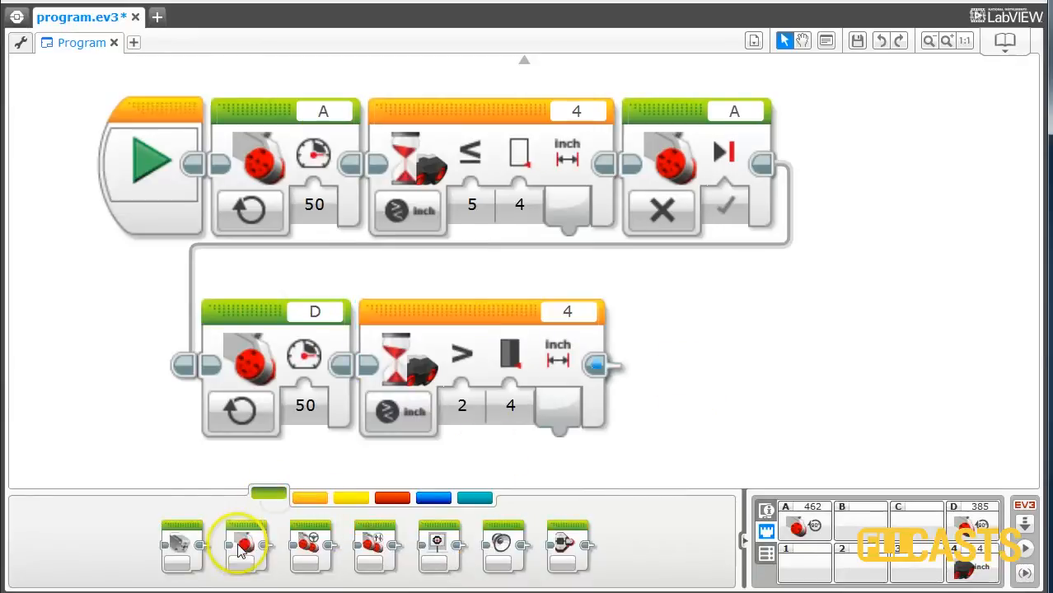
{"action": "left_click_drag", "start_coordinate": [241, 544], "coordinate": [734, 366]}
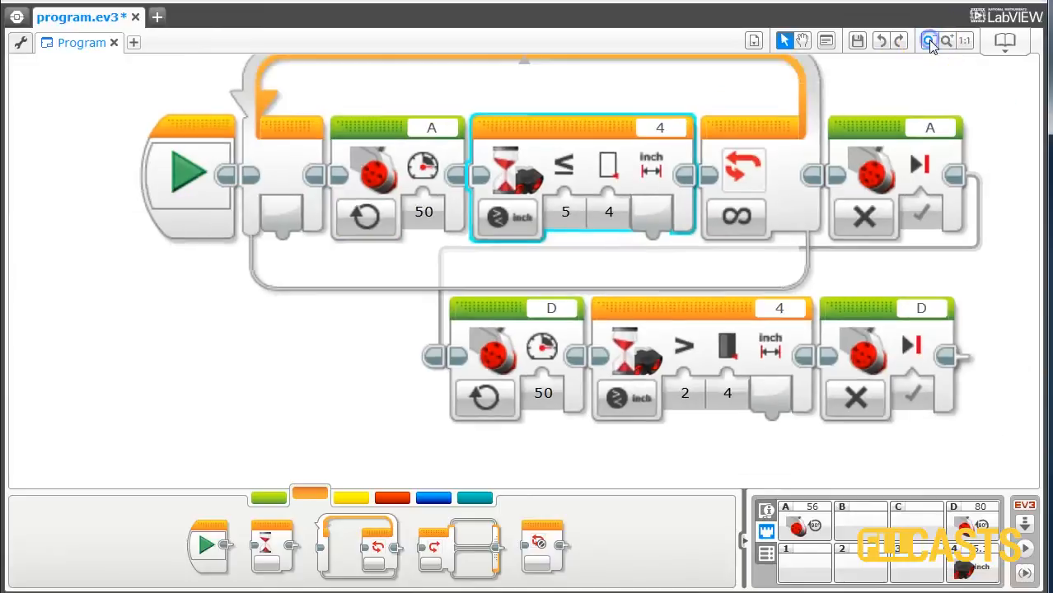
- Zoom out to see the whole program
{"action": "left_click", "coordinate": [929, 40]}
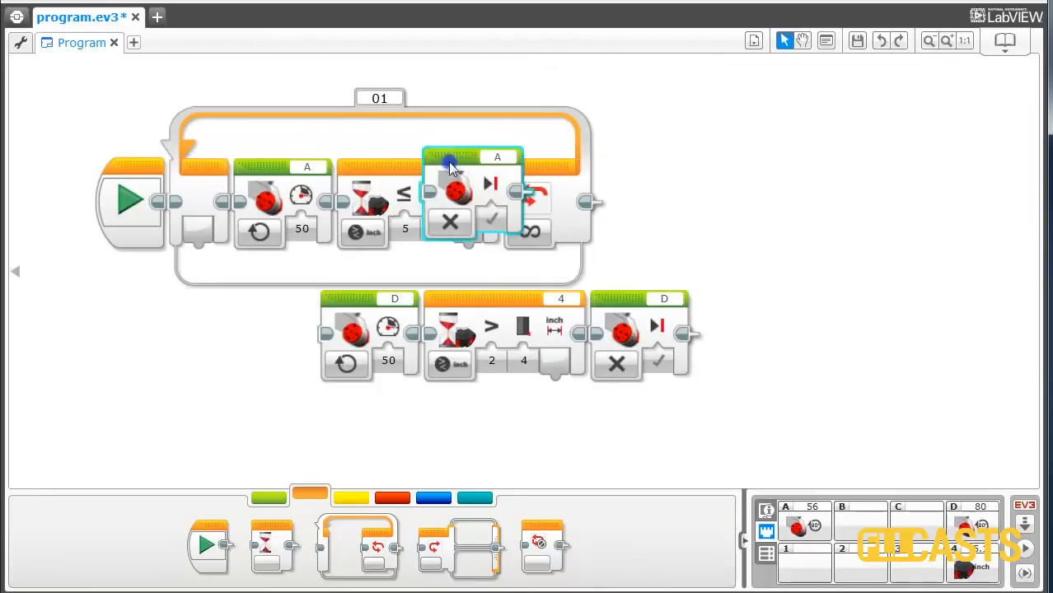
- Move motor A Off, motor D On, the second Wait and motor D Off into the loop
{"action": "left_click_drag", "start_coordinate": [450, 194], "coordinate": [712, 223]}
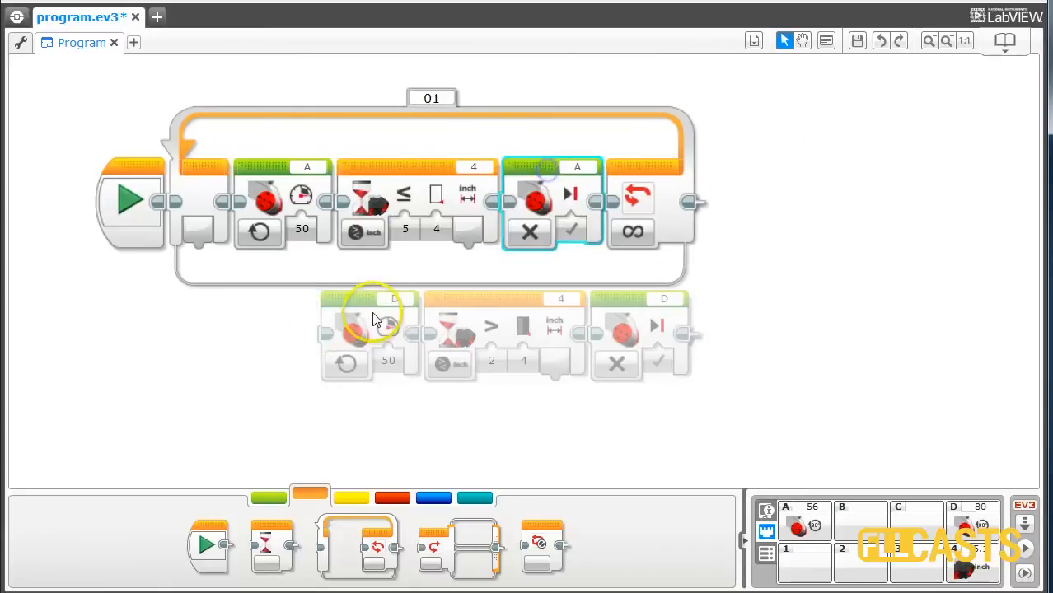
{"action": "left_click_drag", "start_coordinate": [371, 329], "coordinate": [651, 202]}
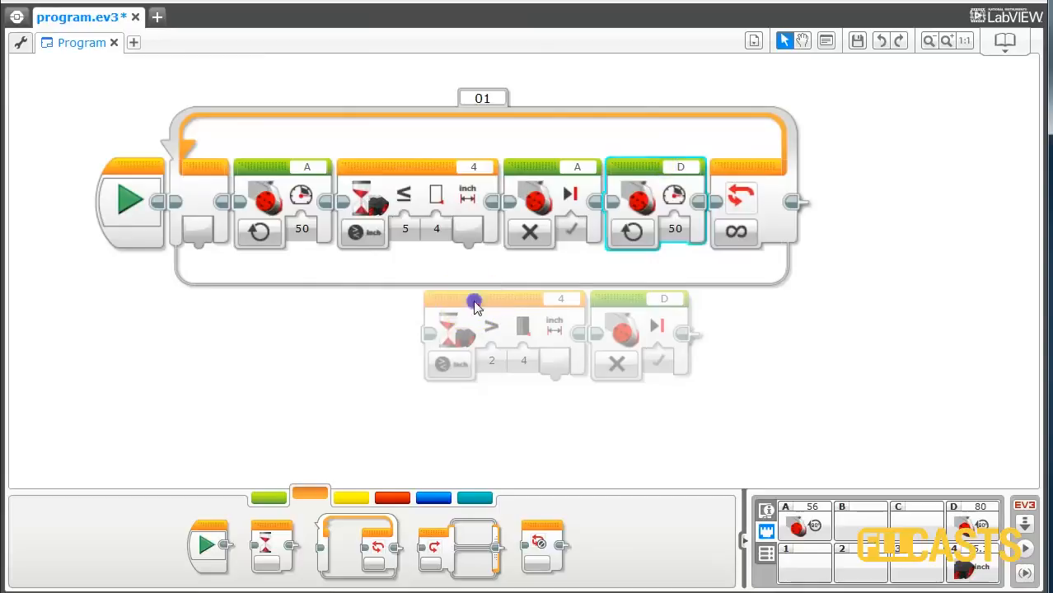
{"action": "left_click_drag", "start_coordinate": [474, 301], "coordinate": [780, 235]}
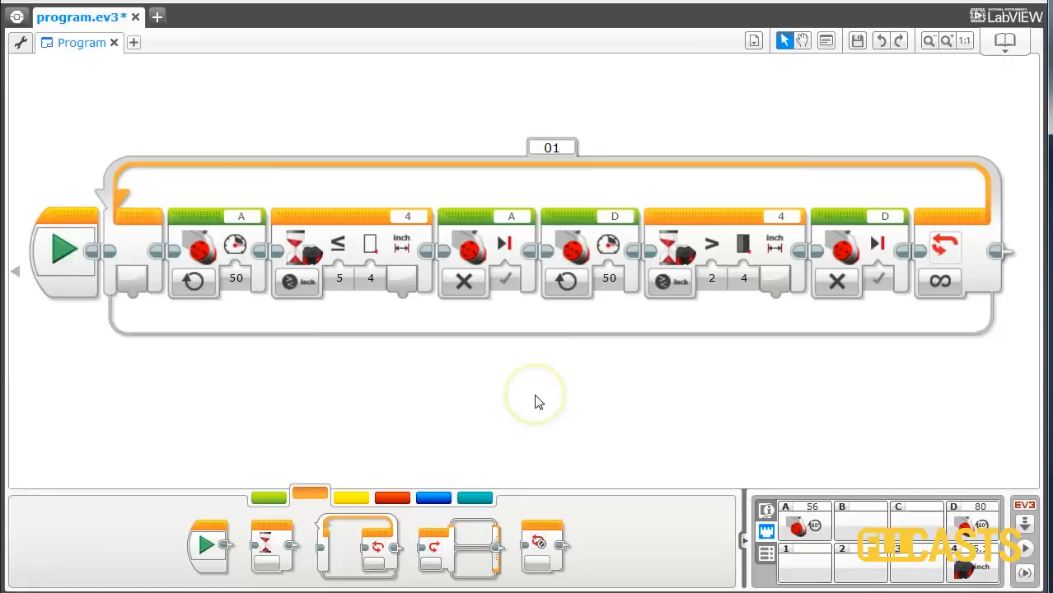
{"action": "mouse_move", "coordinate": [550, 406]}
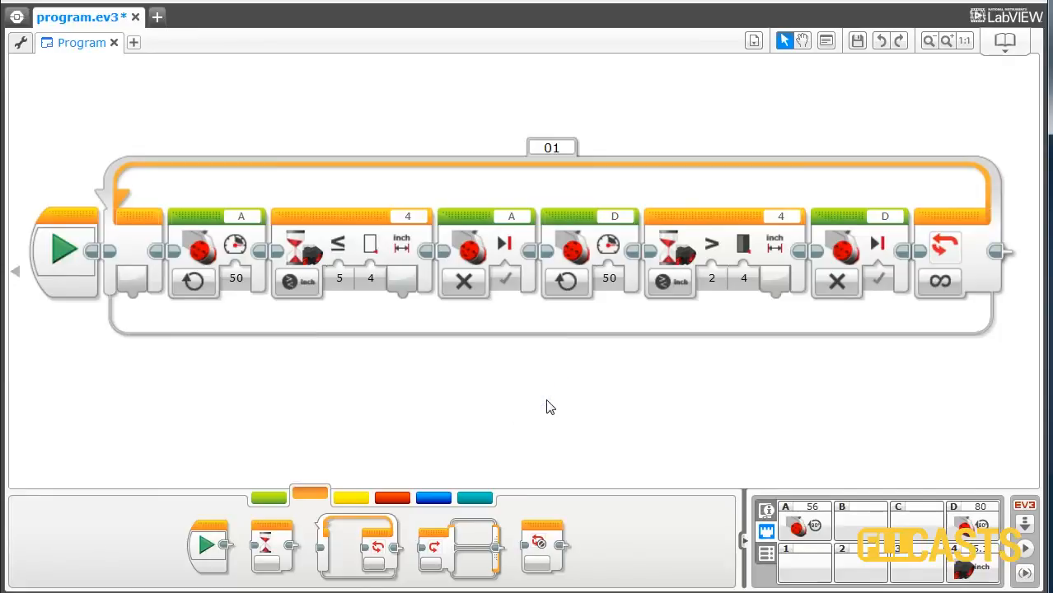